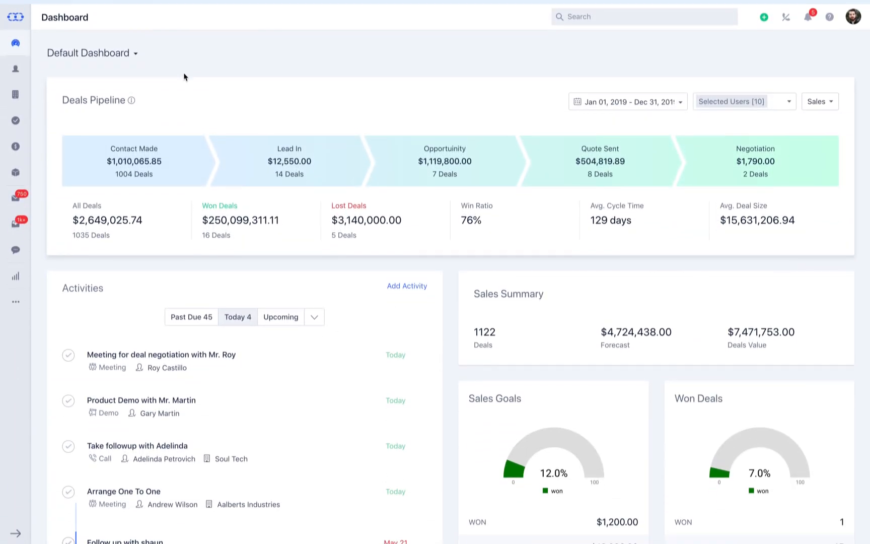
mouse_move(16, 69)
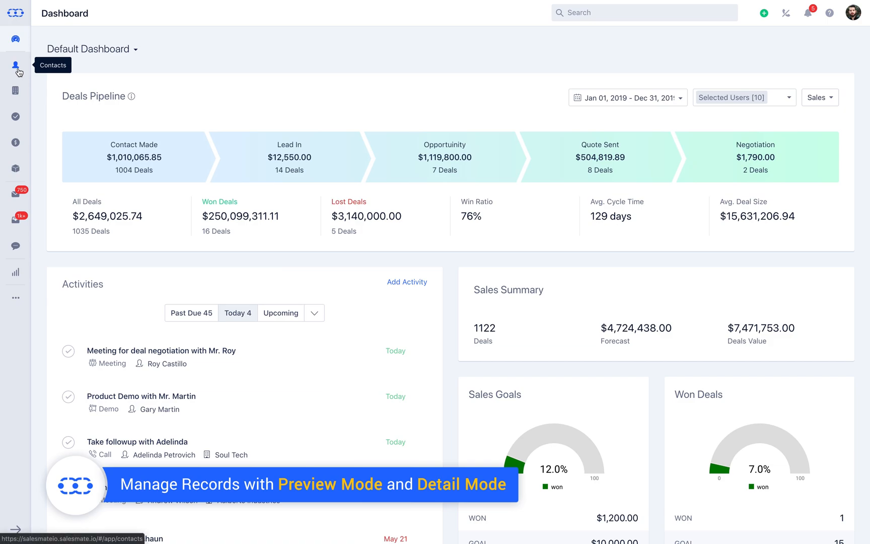
Step: Go to the Contacts list from the left sidebar
left_click(15, 65)
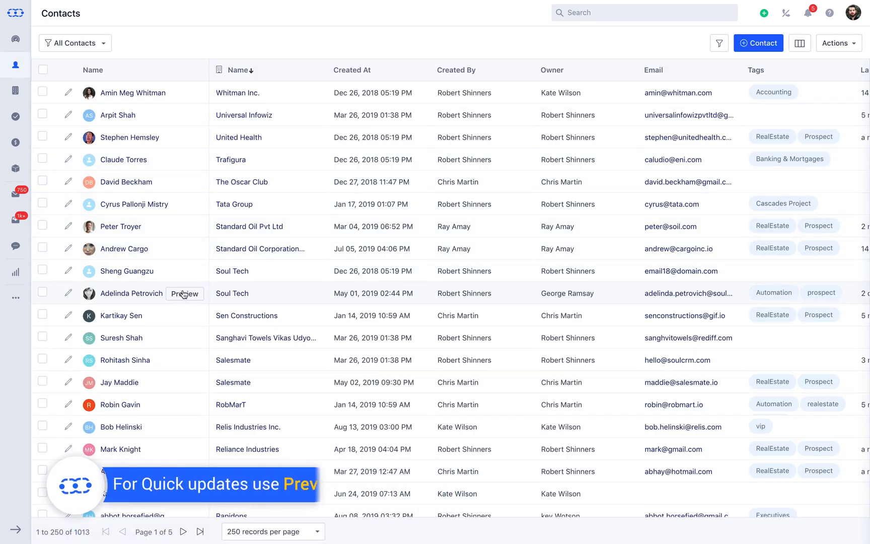
left_click(184, 293)
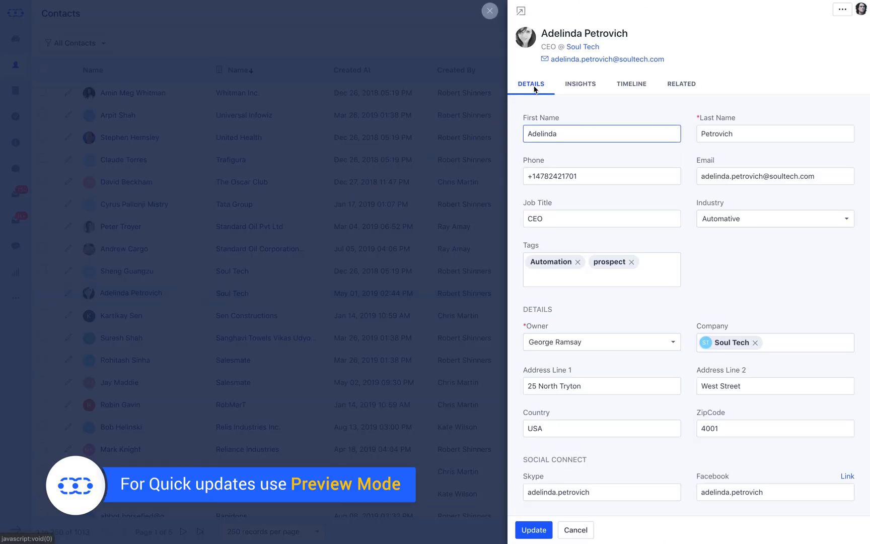
left_click(580, 84)
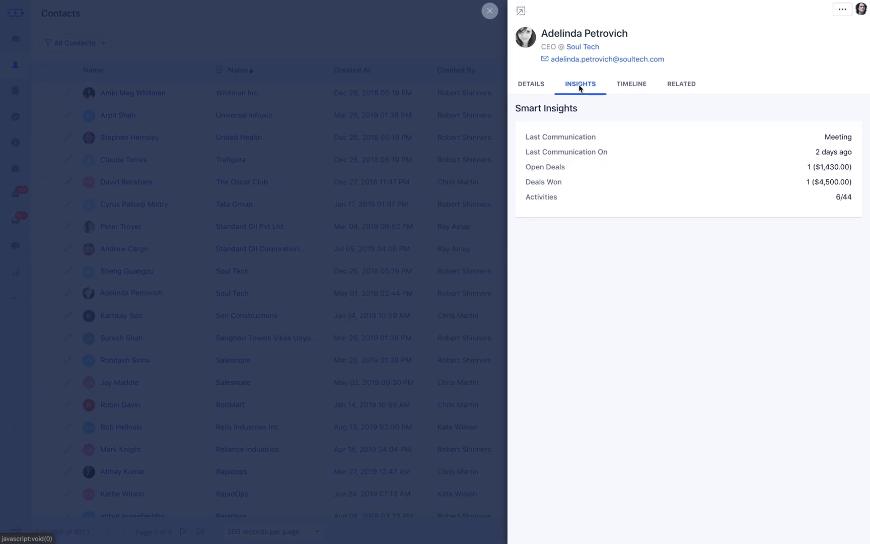
left_click(632, 84)
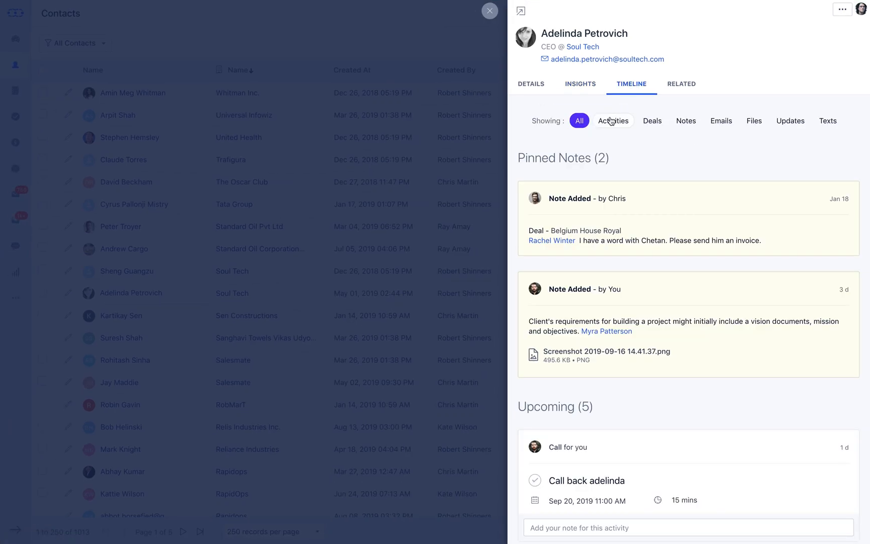
left_click(652, 121)
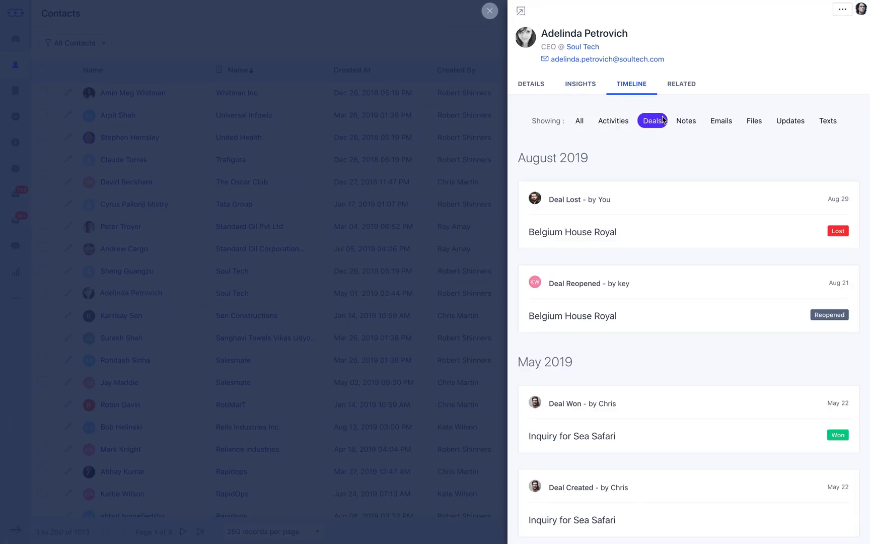
left_click(578, 121)
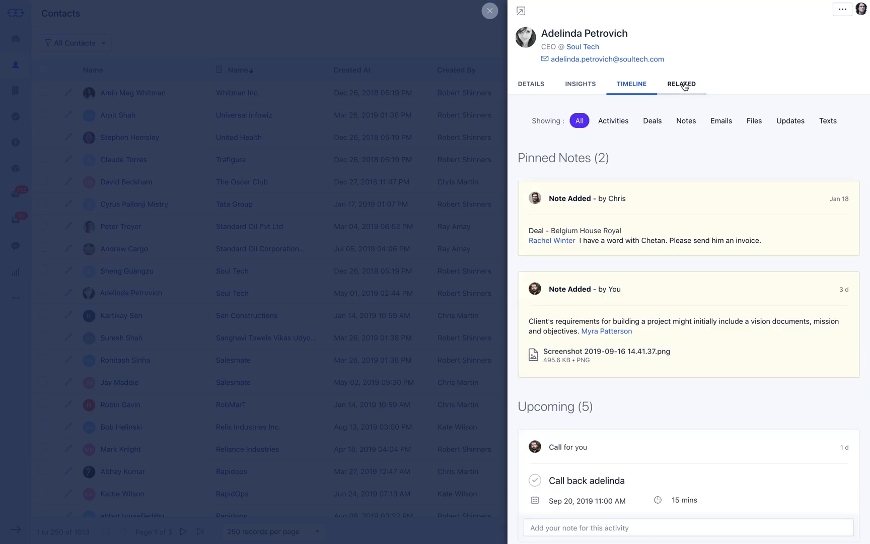
left_click(681, 84)
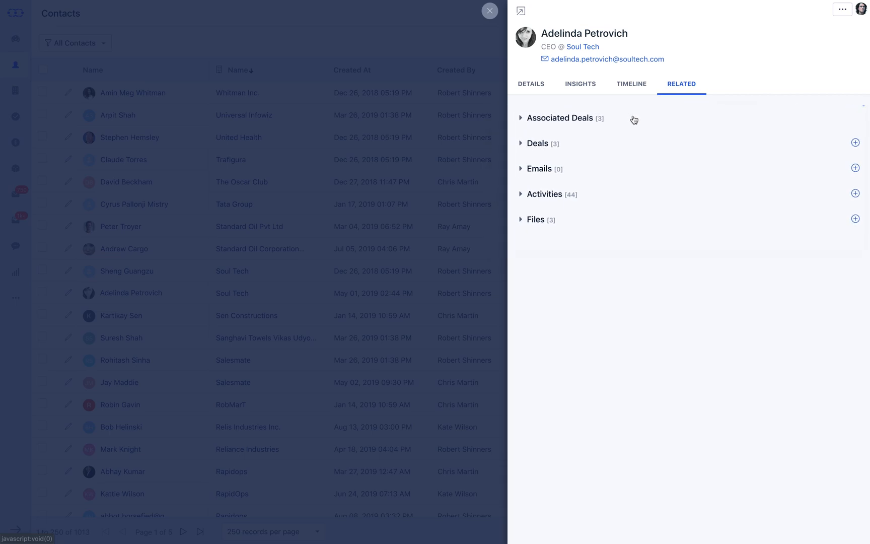
left_click(559, 117)
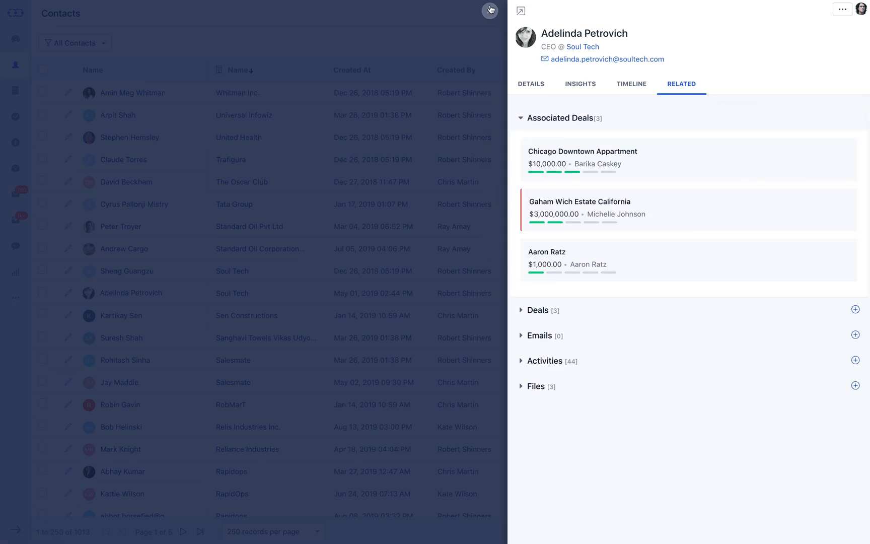
left_click(490, 10)
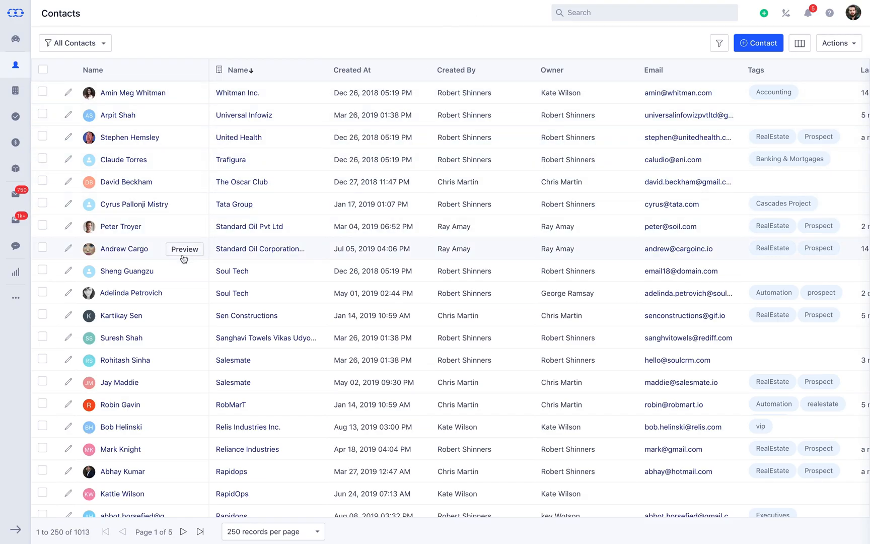
mouse_move(131, 293)
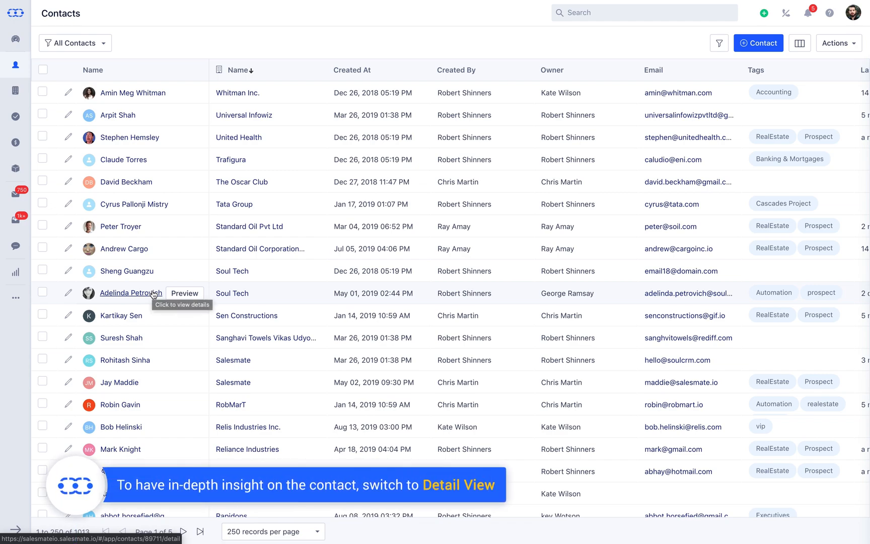
left_click(130, 293)
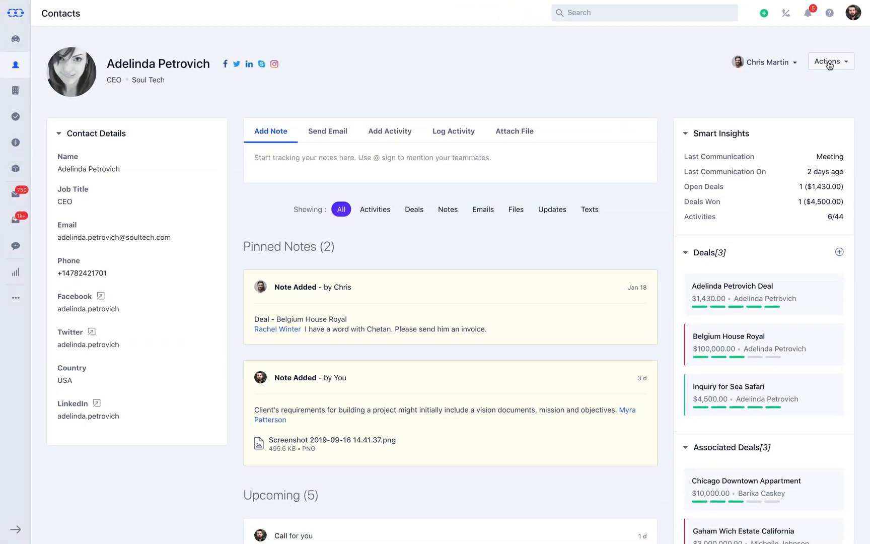
left_click(828, 61)
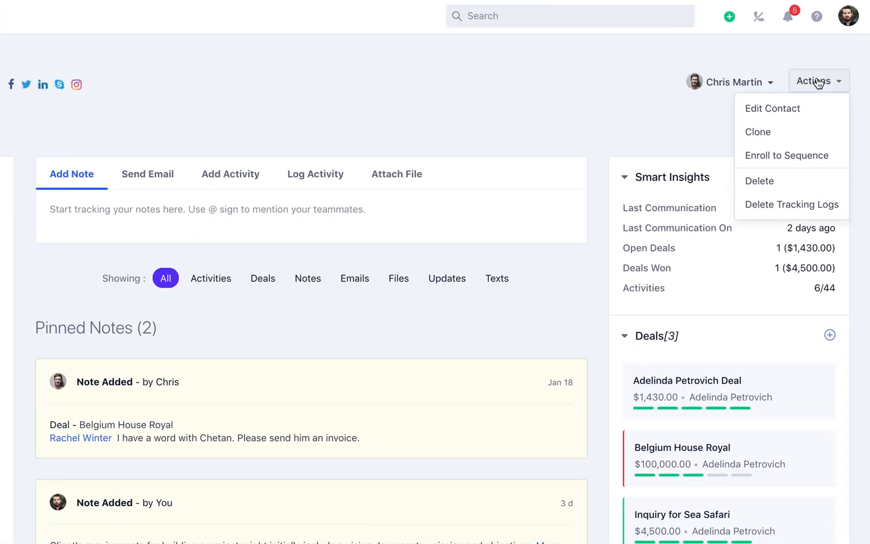
mouse_move(771, 108)
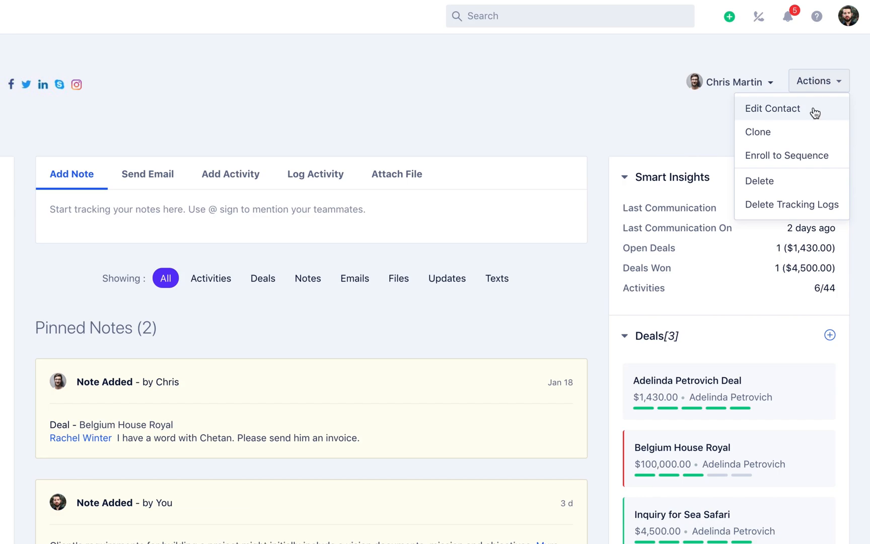
left_click(772, 107)
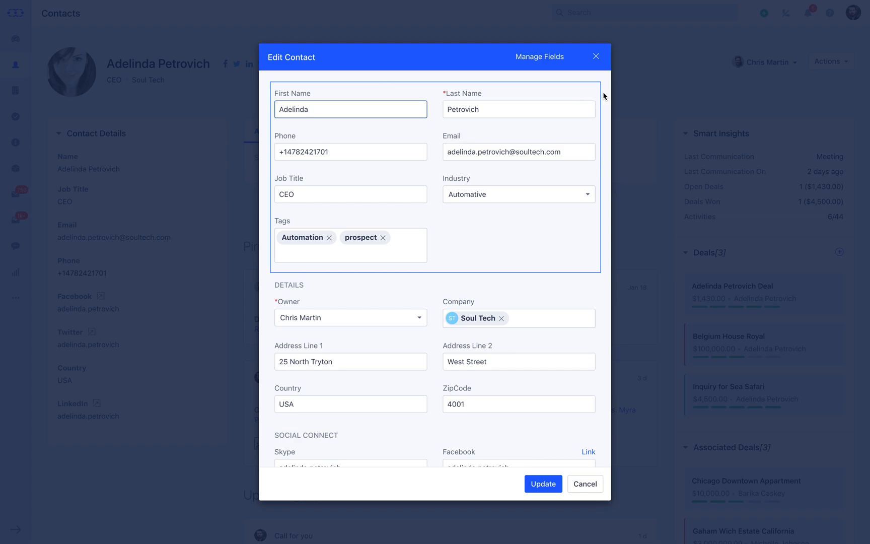
scroll("down", 3)
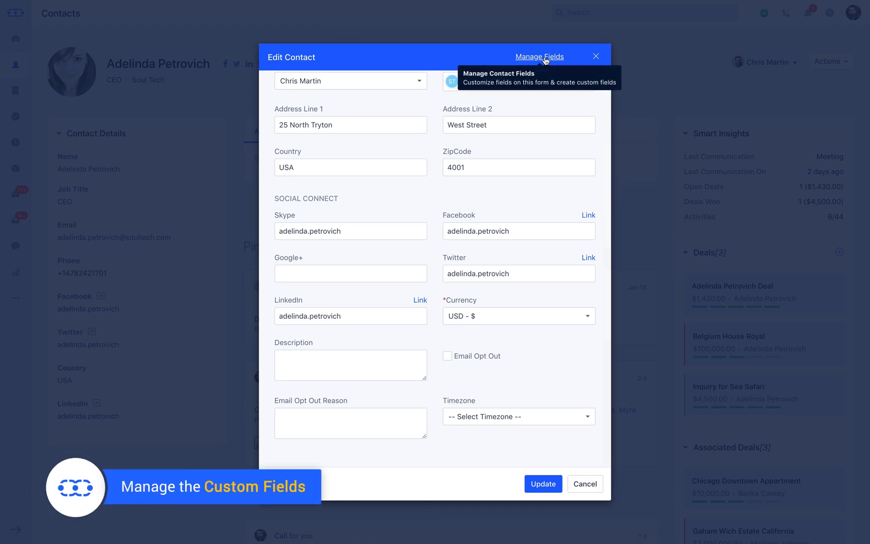
Step: Go to the Contact Layout customization page for the contact form fields
left_click(538, 56)
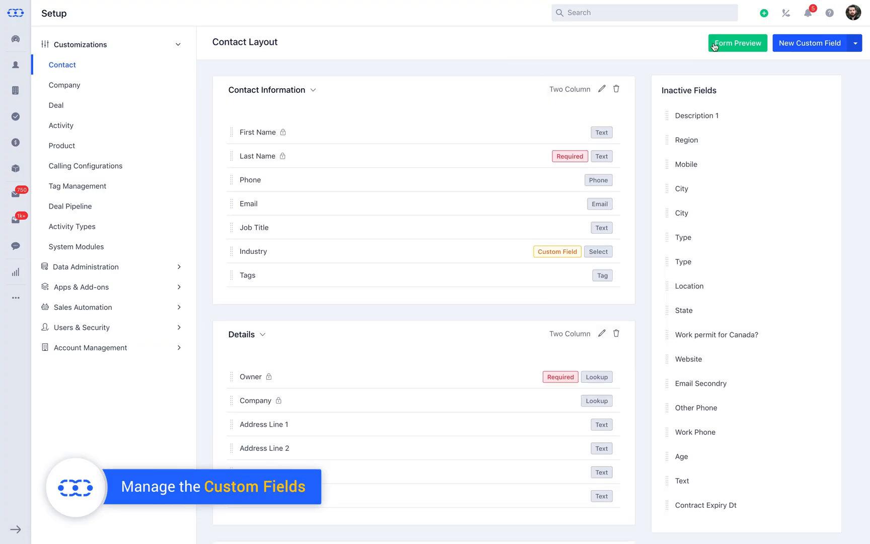
mouse_move(560, 258)
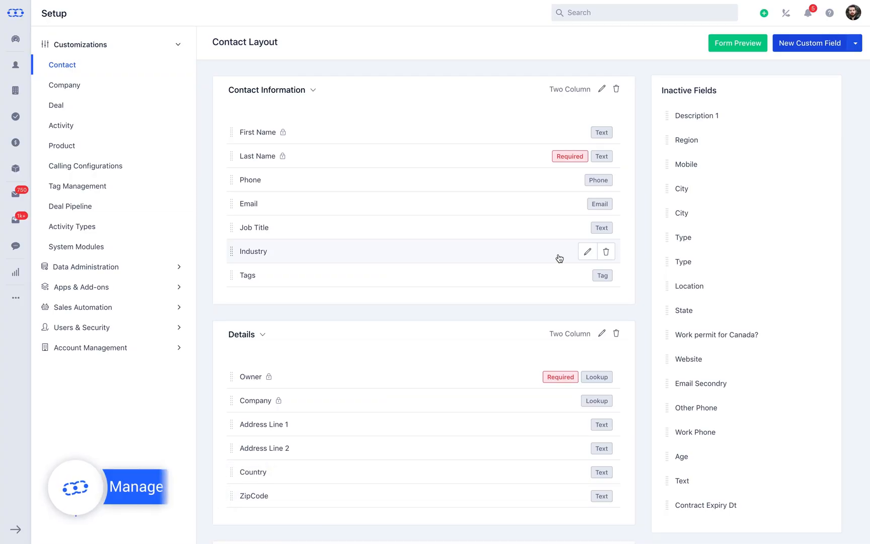
mouse_move(607, 251)
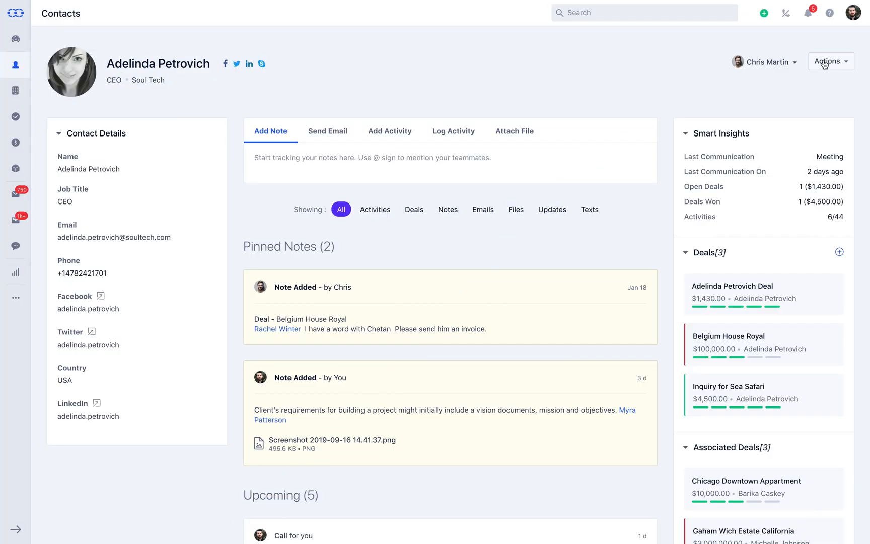
left_click(829, 62)
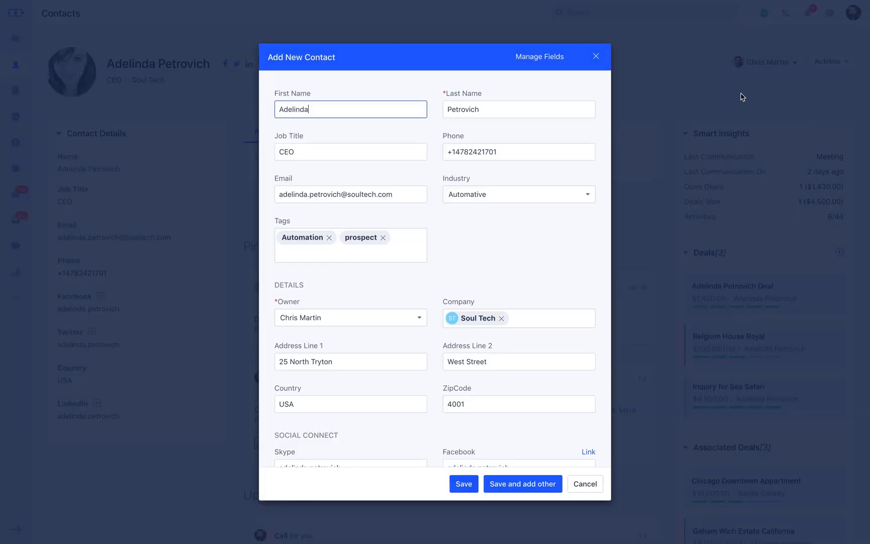
type("CTO")
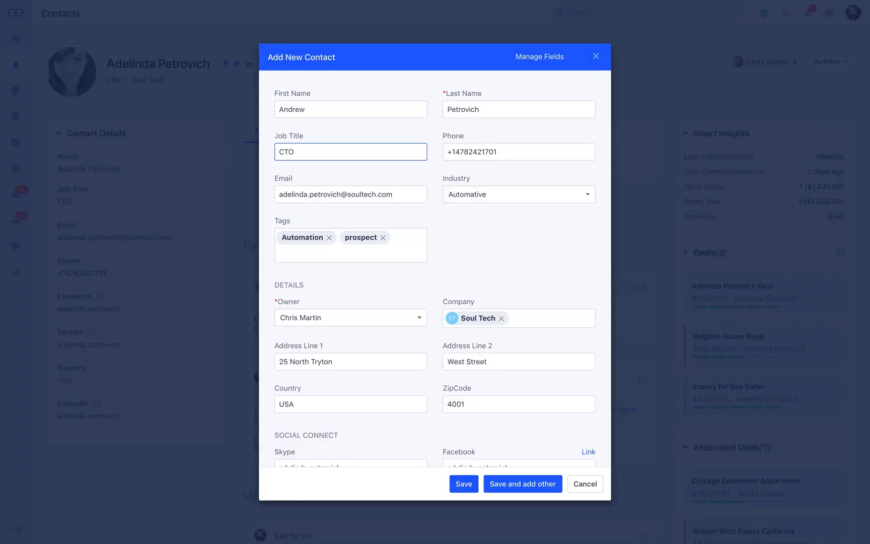
left_click(464, 483)
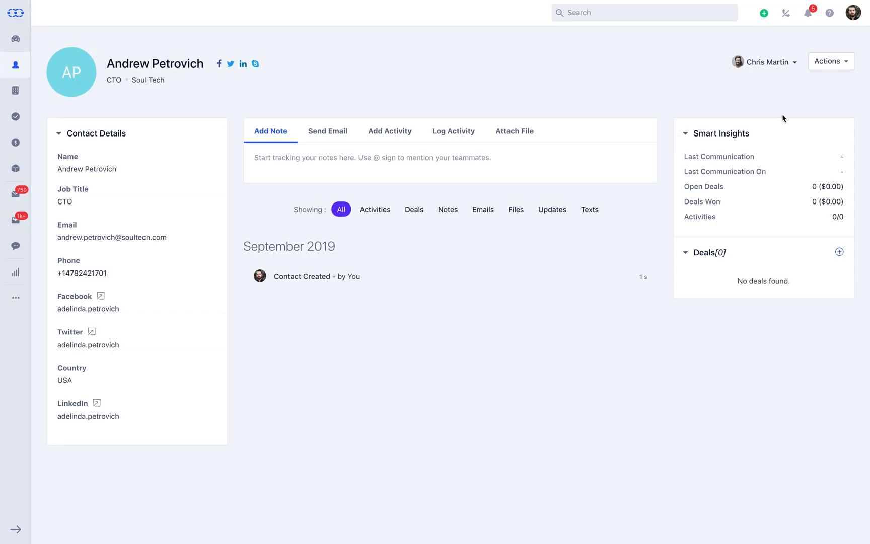
left_click(830, 62)
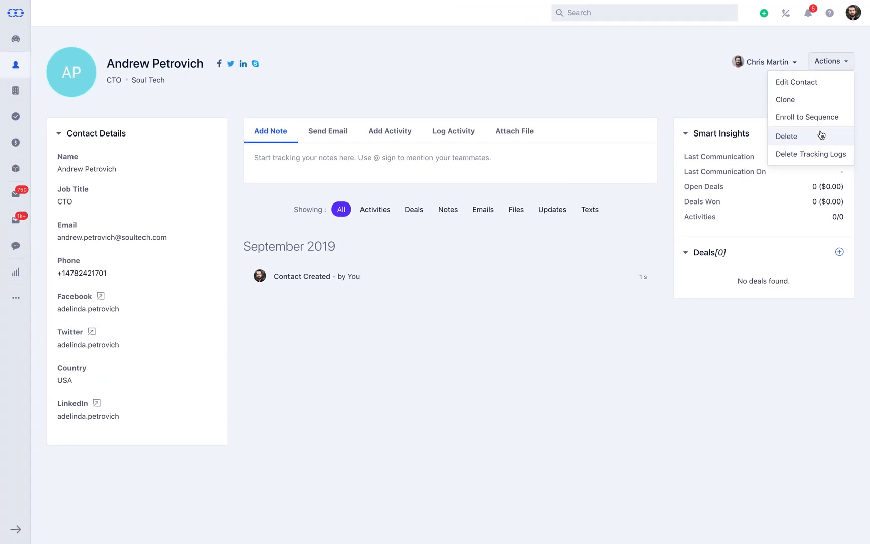
left_click(786, 136)
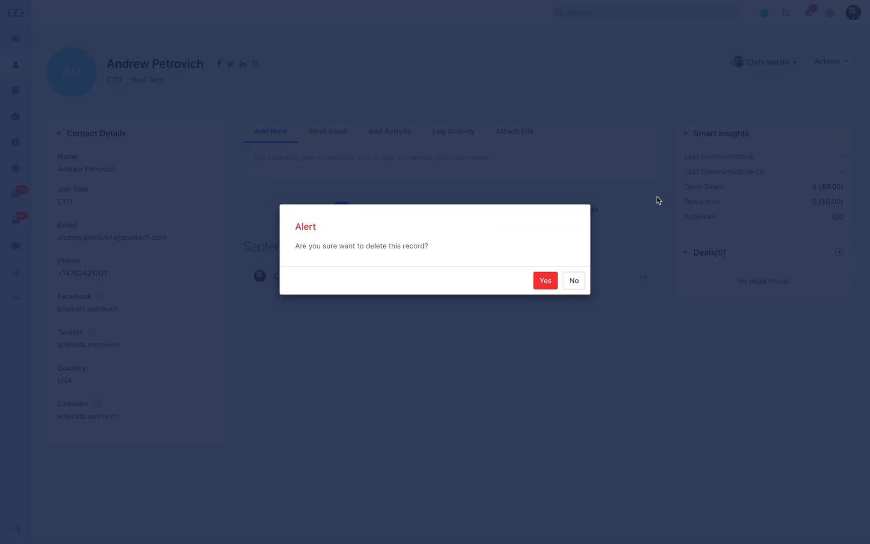
left_click(544, 280)
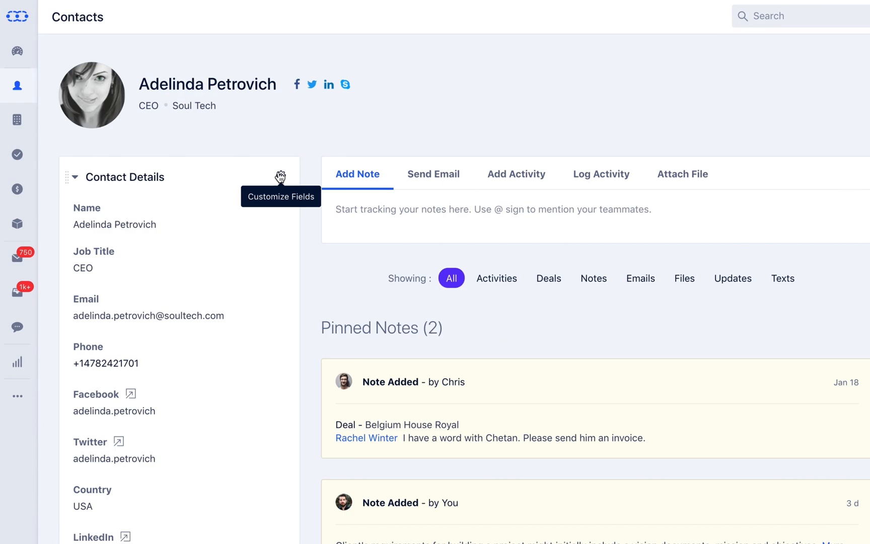
Step: Customize the Contact Details fields to show Phone instead of Facebook and save
left_click(281, 176)
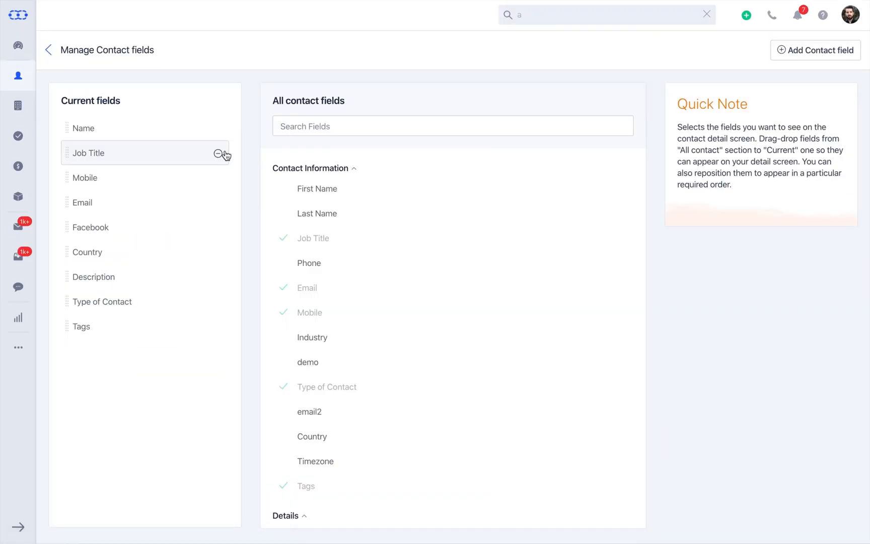
left_click(309, 263)
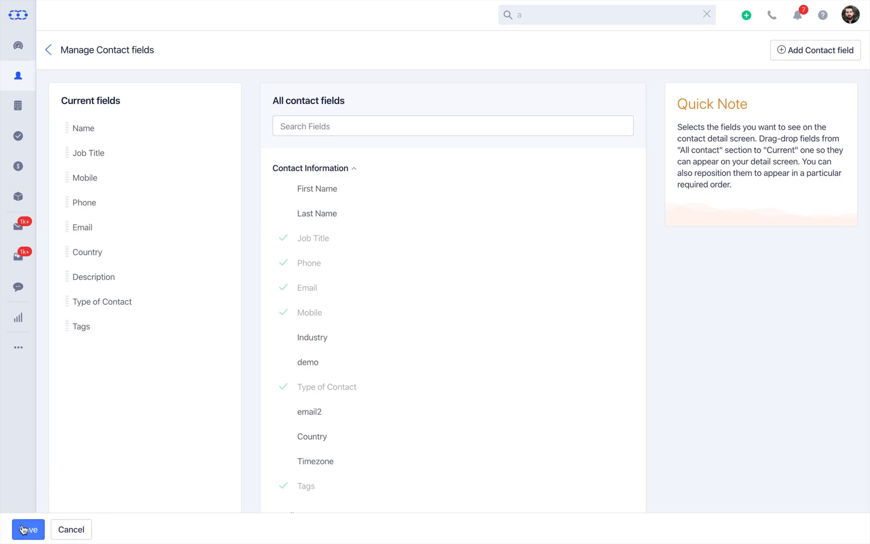
left_click(28, 528)
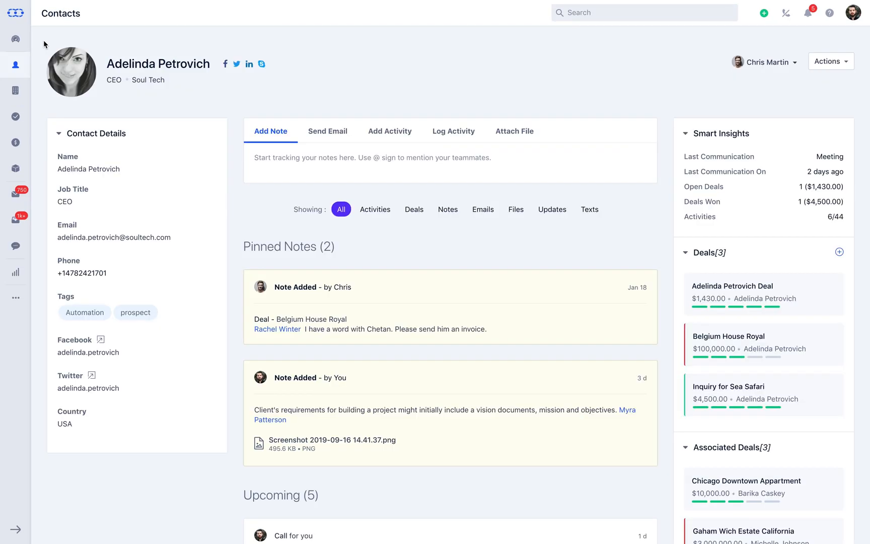
Step: Filter Adelinda's timeline by activities, deals, emails, updates and texts, then show all events again
left_click(375, 209)
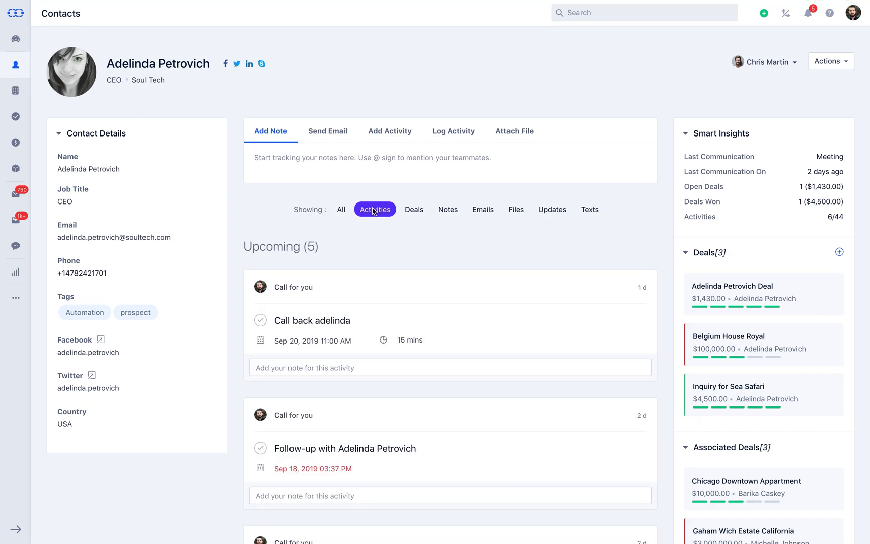
left_click(414, 209)
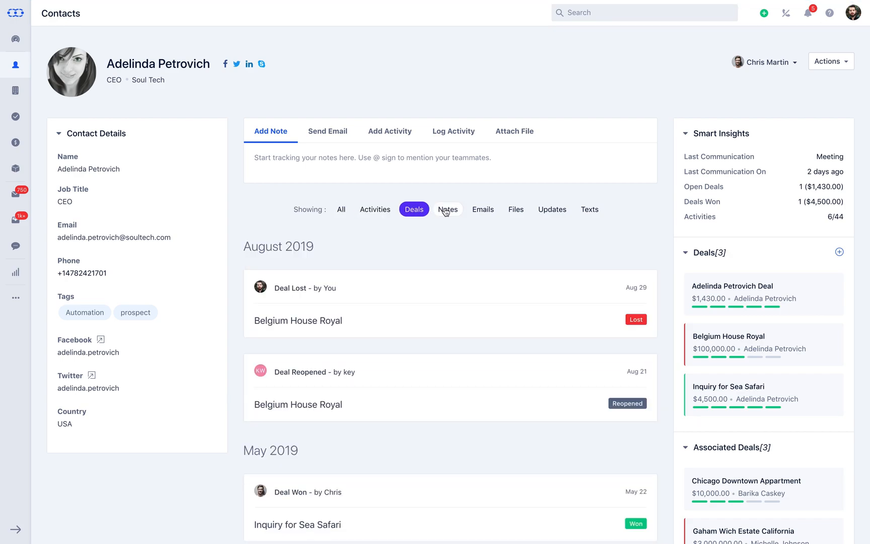
left_click(482, 209)
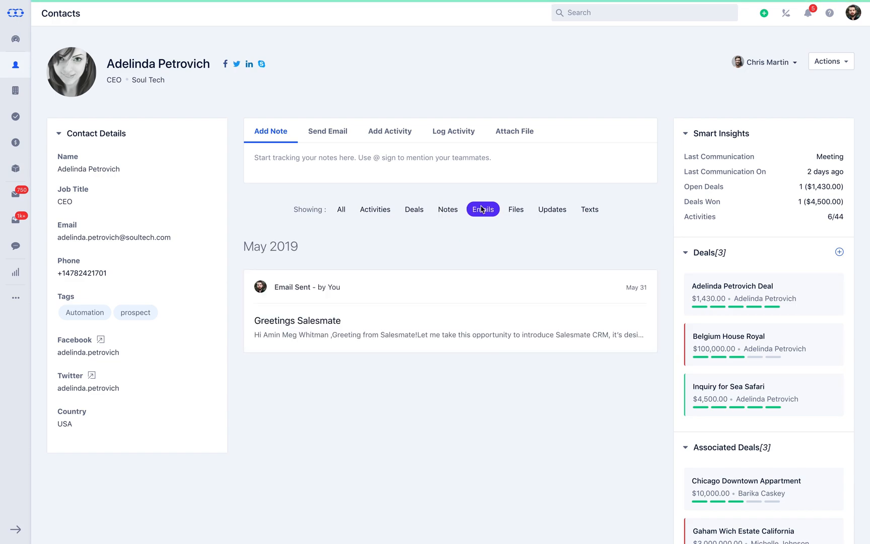
left_click(551, 209)
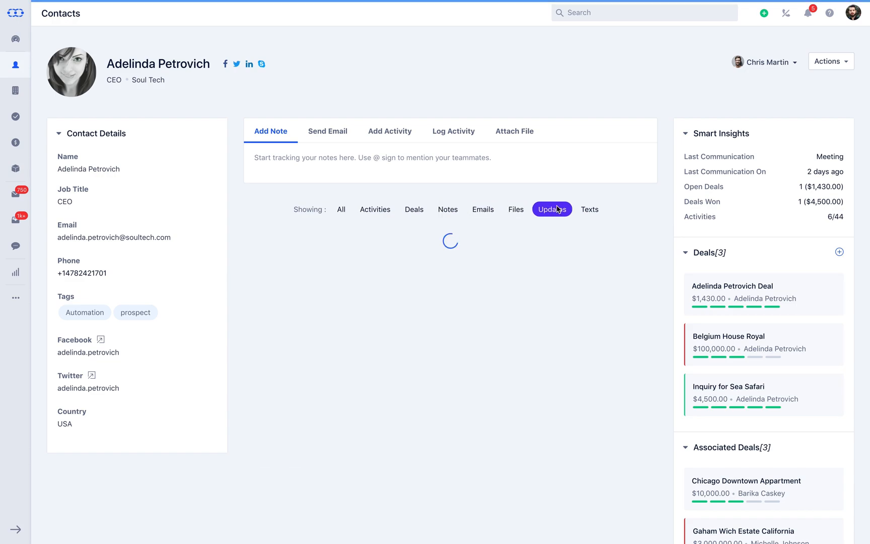
left_click(589, 209)
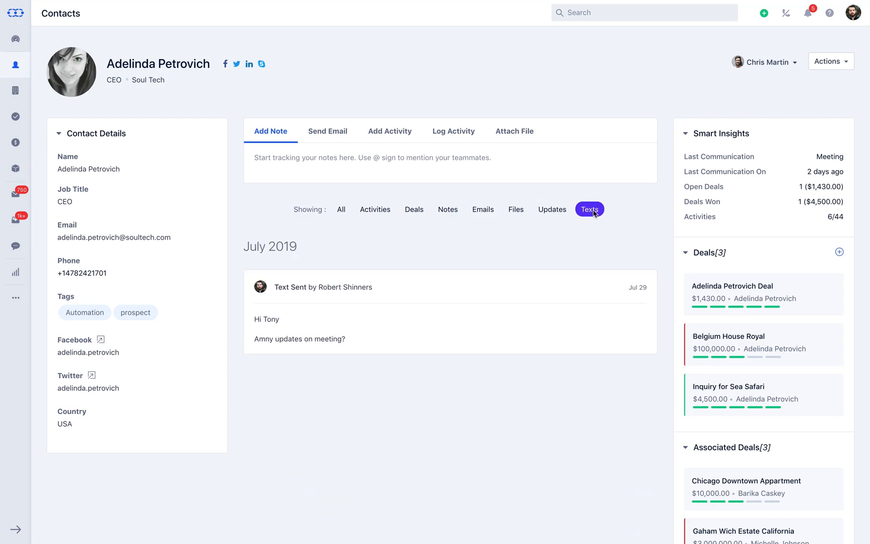
left_click(340, 209)
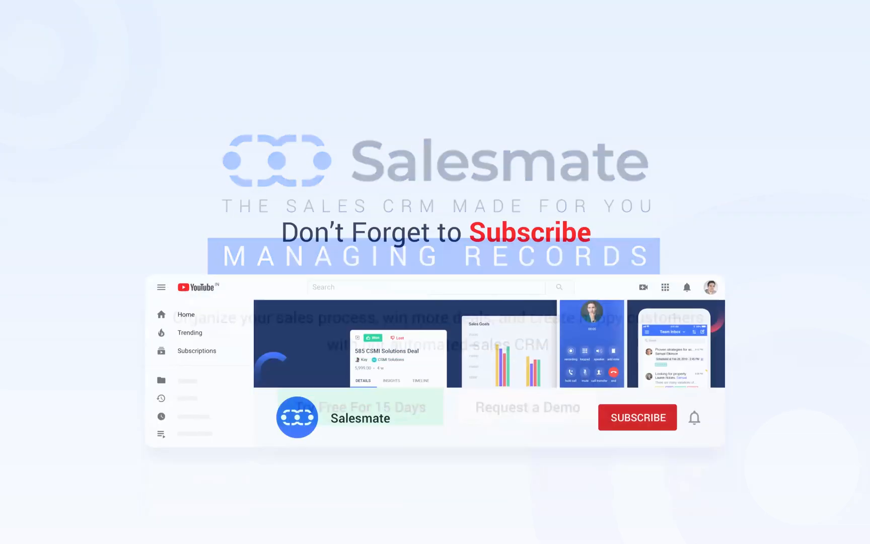
left_click(638, 417)
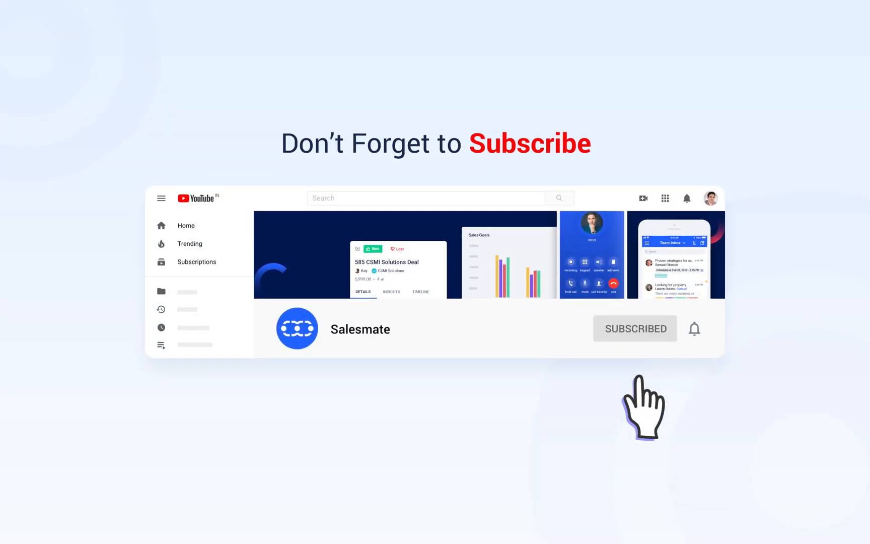